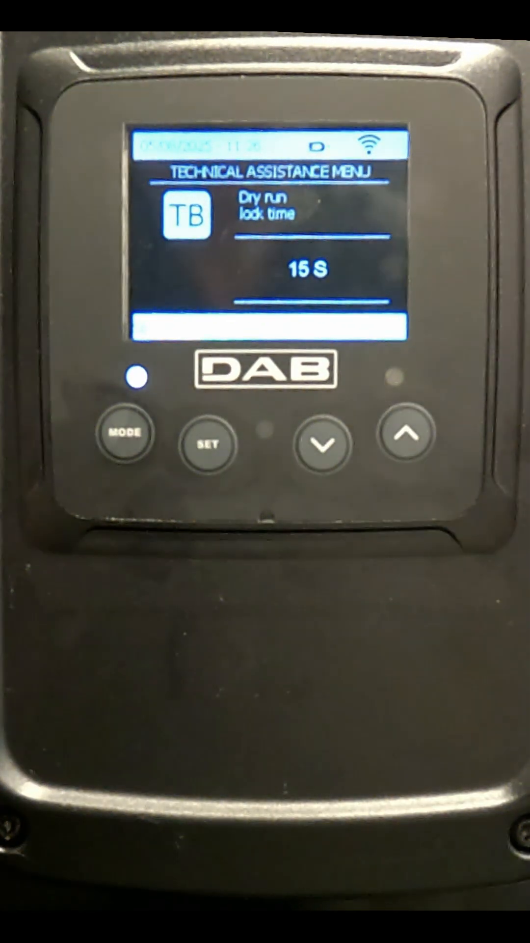
Advance from TB to IC Device configuration and change it from Auto to Reserve (pref.)
{"action": "left_click", "coordinate": [126, 432]}
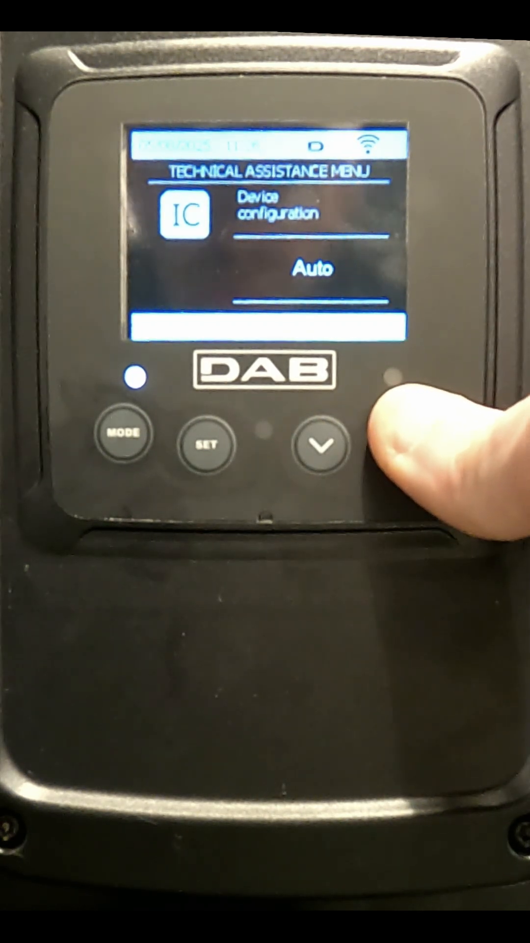
{"action": "left_click", "coordinate": [319, 446]}
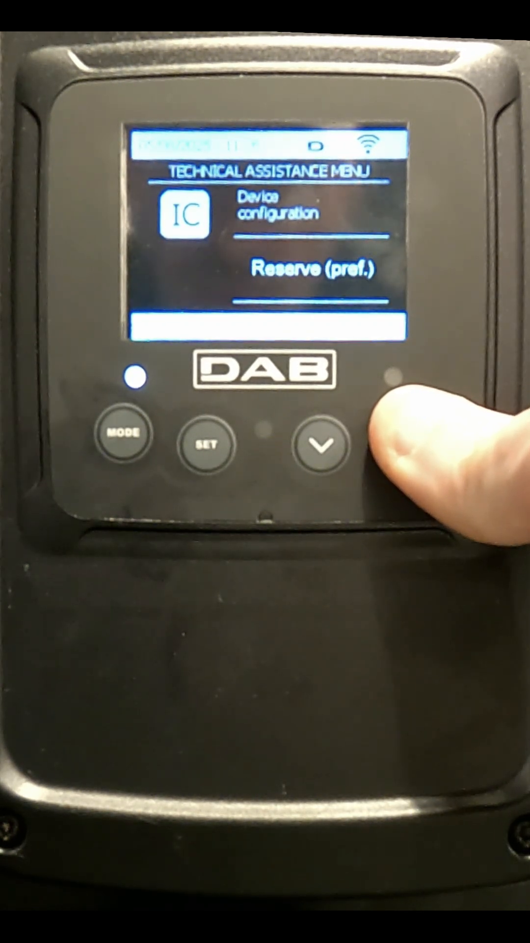